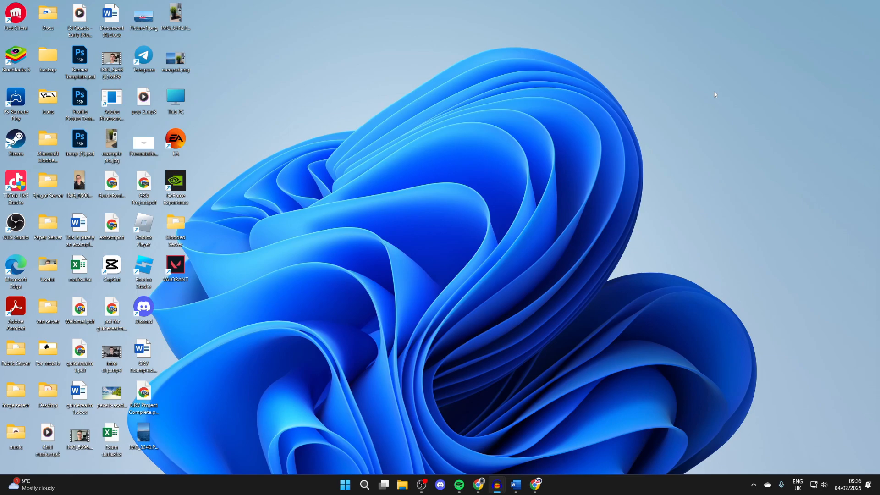
{"action": "mouse_move", "coordinate": [562, 149]}
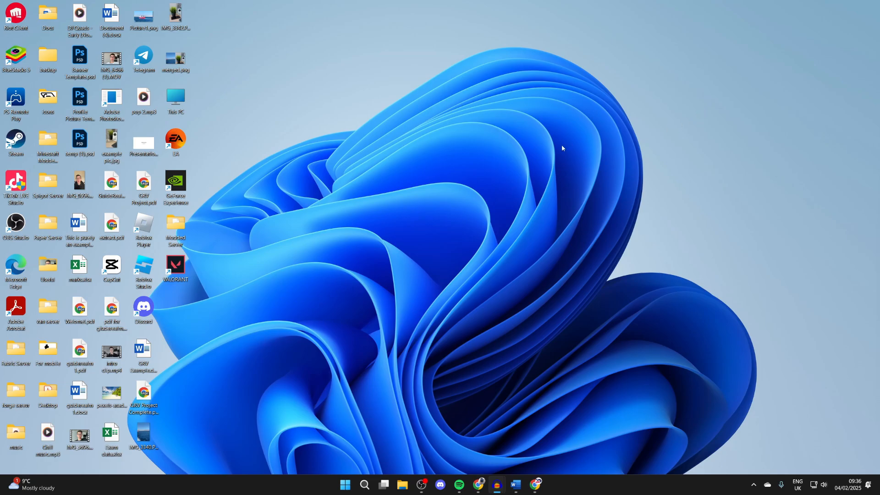
{"action": "mouse_move", "coordinate": [500, 378]}
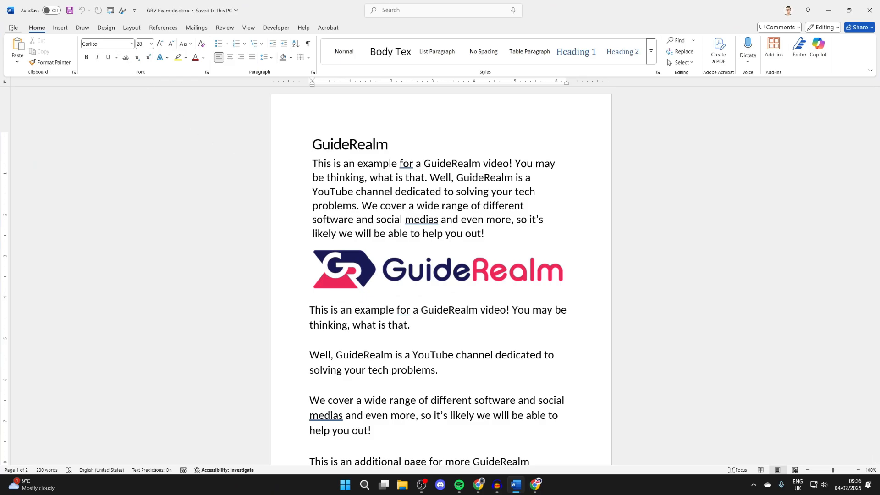
Reach the Publish as PDF or XPS window for GRV Example.pdf via File > Export
{"action": "left_click", "coordinate": [14, 27]}
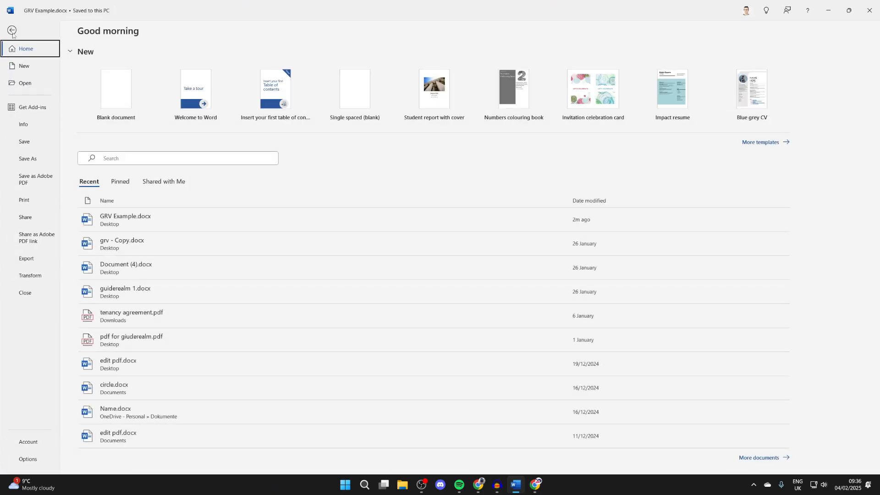
{"action": "left_click", "coordinate": [26, 259]}
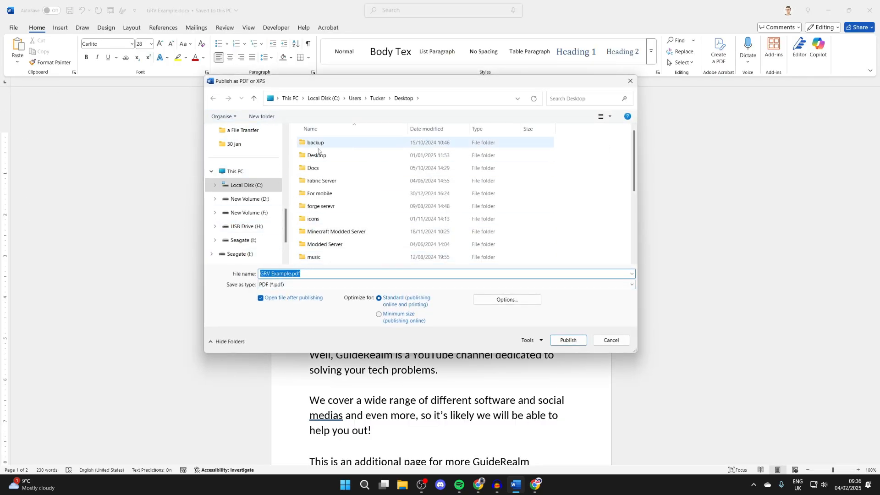
Keep PDF as the type, publish GRV a.pdf to the Desktop, then move to the browser
{"action": "left_click", "coordinate": [630, 284]}
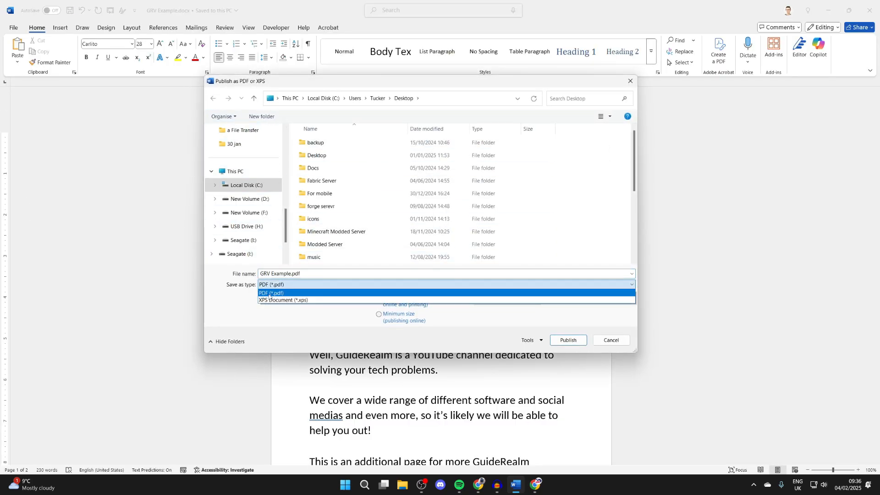
{"action": "left_click", "coordinate": [273, 292]}
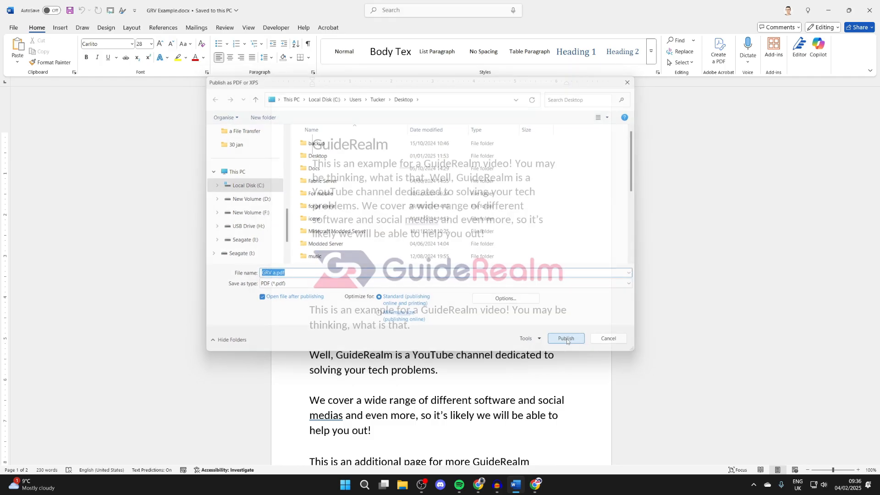
{"action": "left_click", "coordinate": [565, 340]}
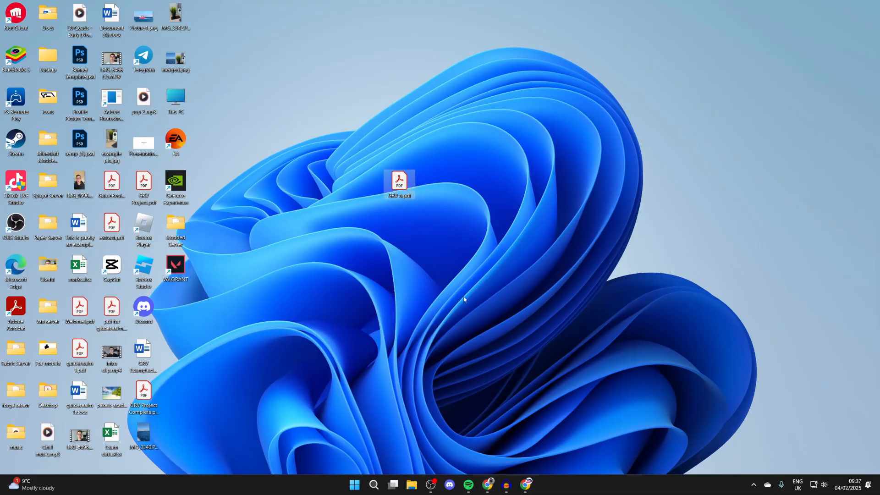
{"action": "left_click", "coordinate": [524, 488]}
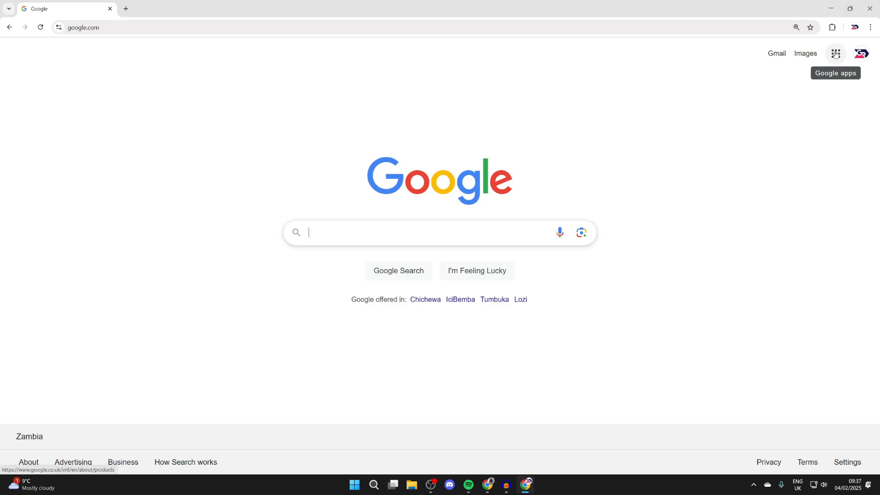
Show the Google apps list to reach Docs and the GRV Project document
{"action": "left_click", "coordinate": [835, 53]}
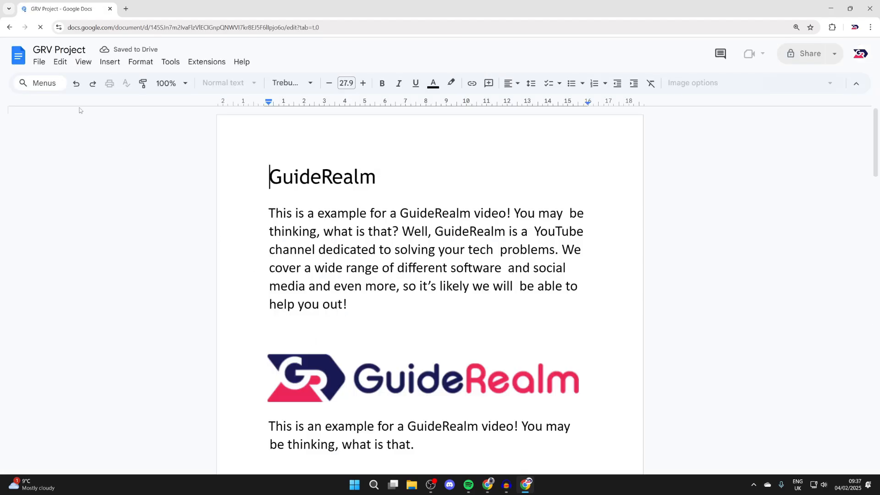
Download GRV Project as a PDF document (.pdf) via File > Download
{"action": "left_click", "coordinate": [39, 61]}
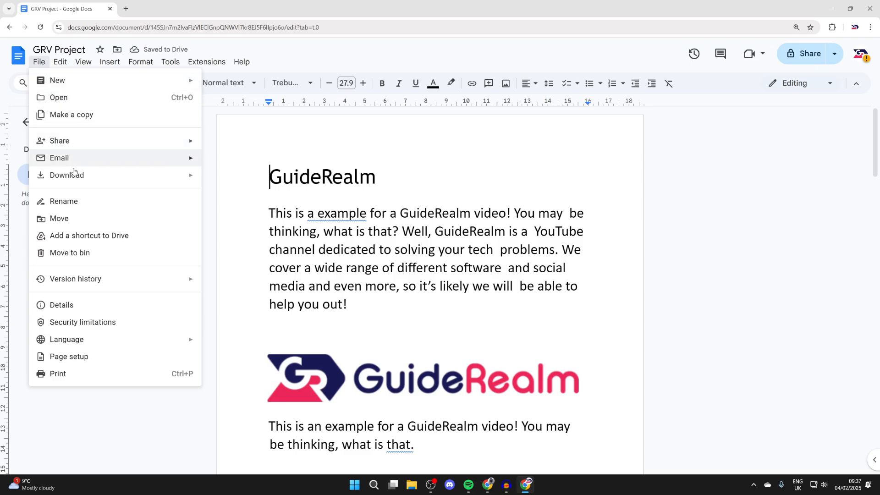
{"action": "left_click", "coordinate": [66, 174]}
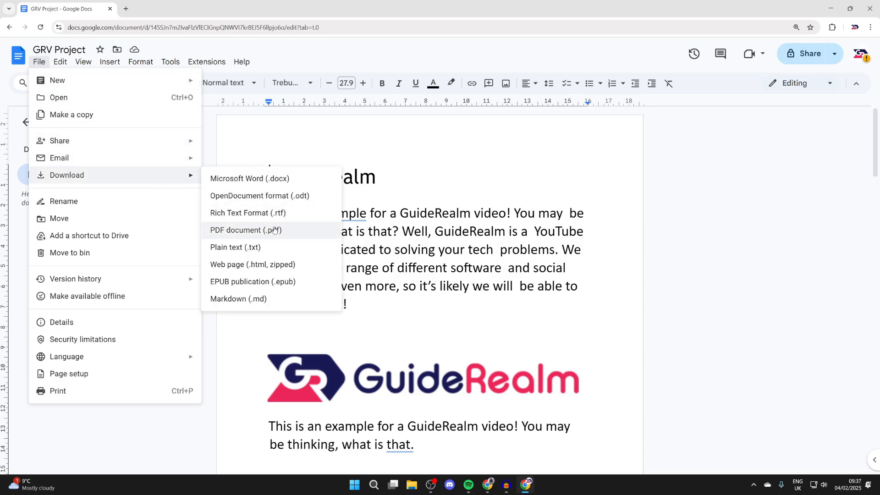
{"action": "left_click", "coordinate": [246, 230]}
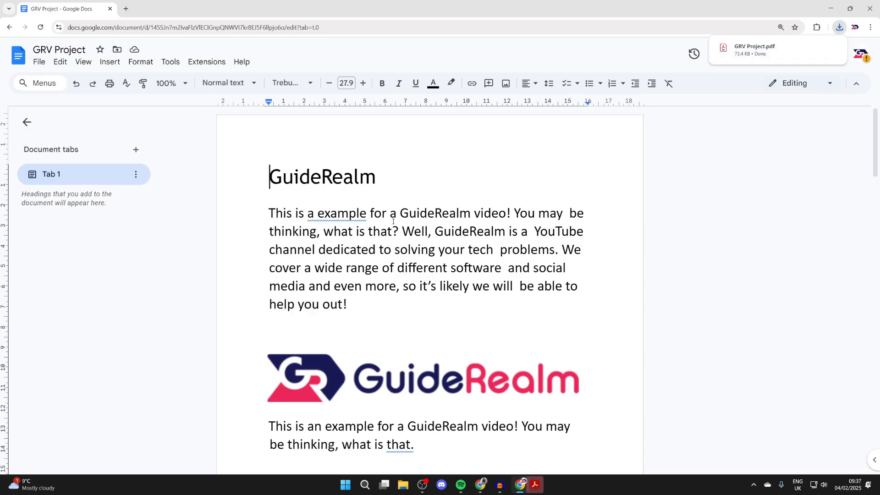